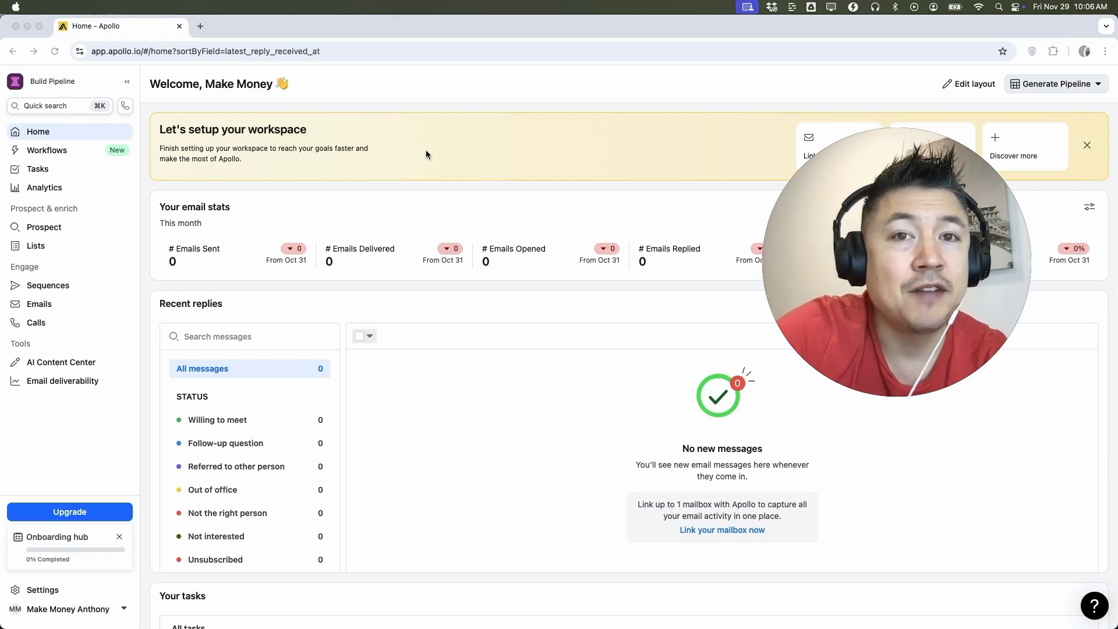
mouse_move(179, 94)
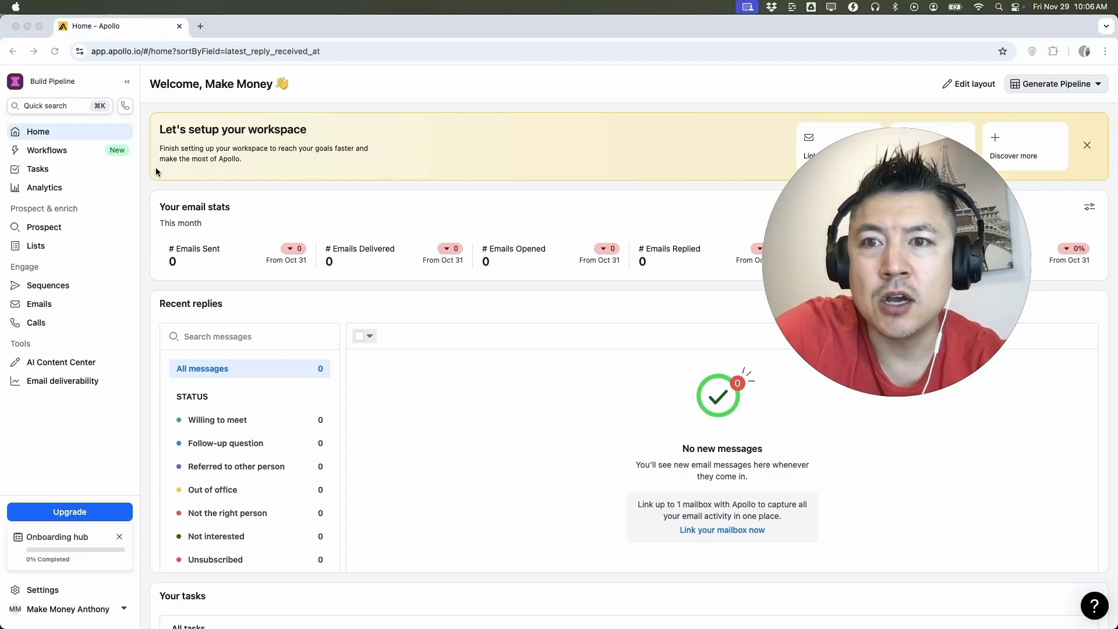
mouse_move(352, 128)
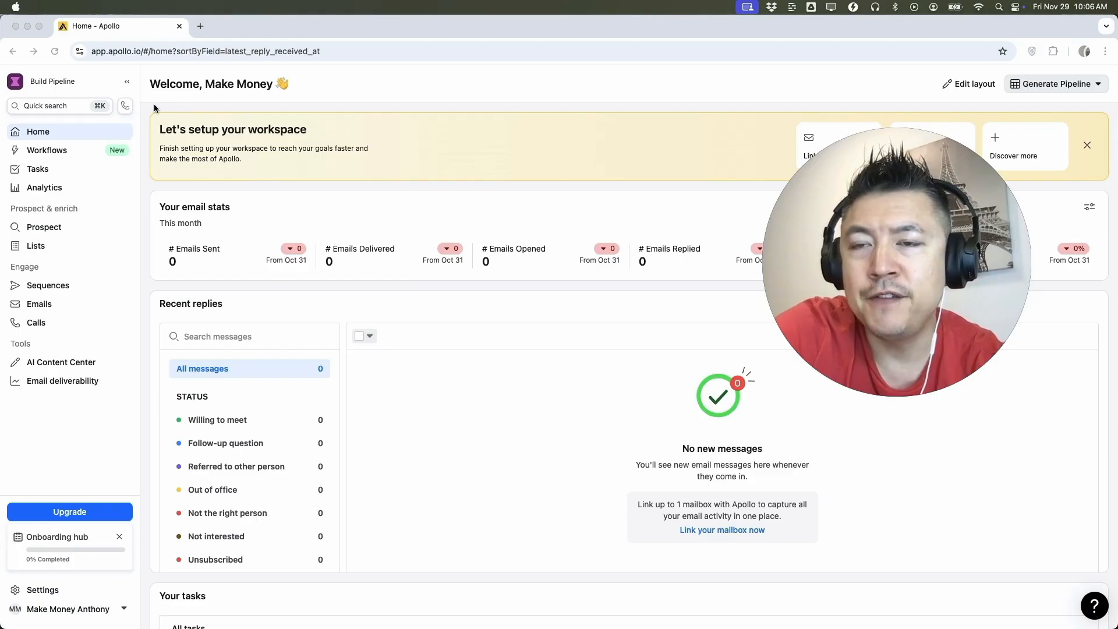
mouse_move(56, 226)
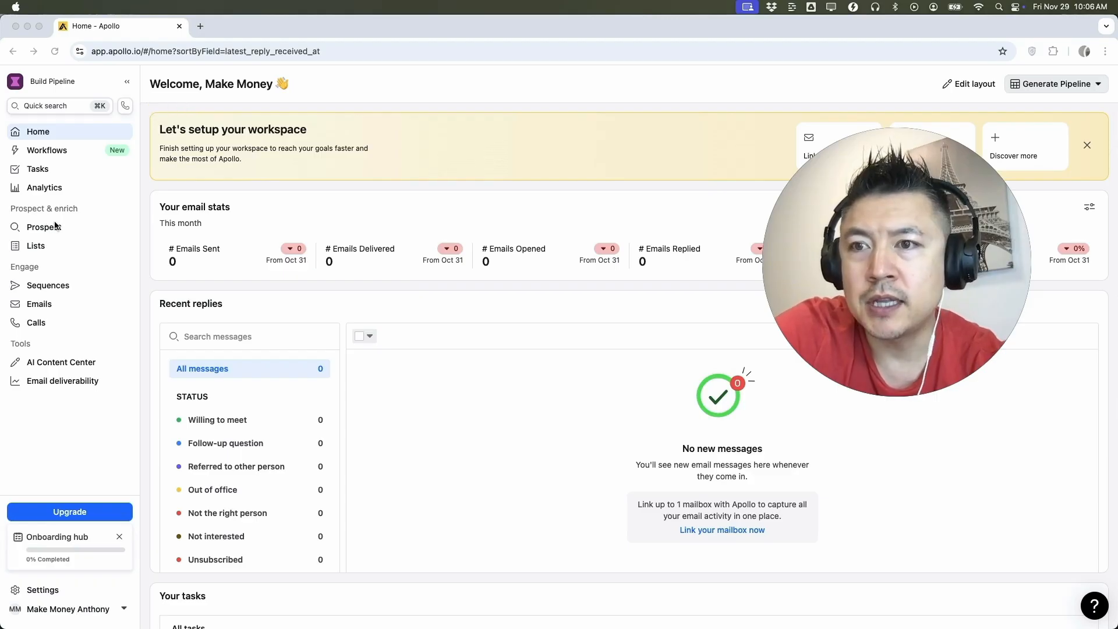
mouse_move(43, 227)
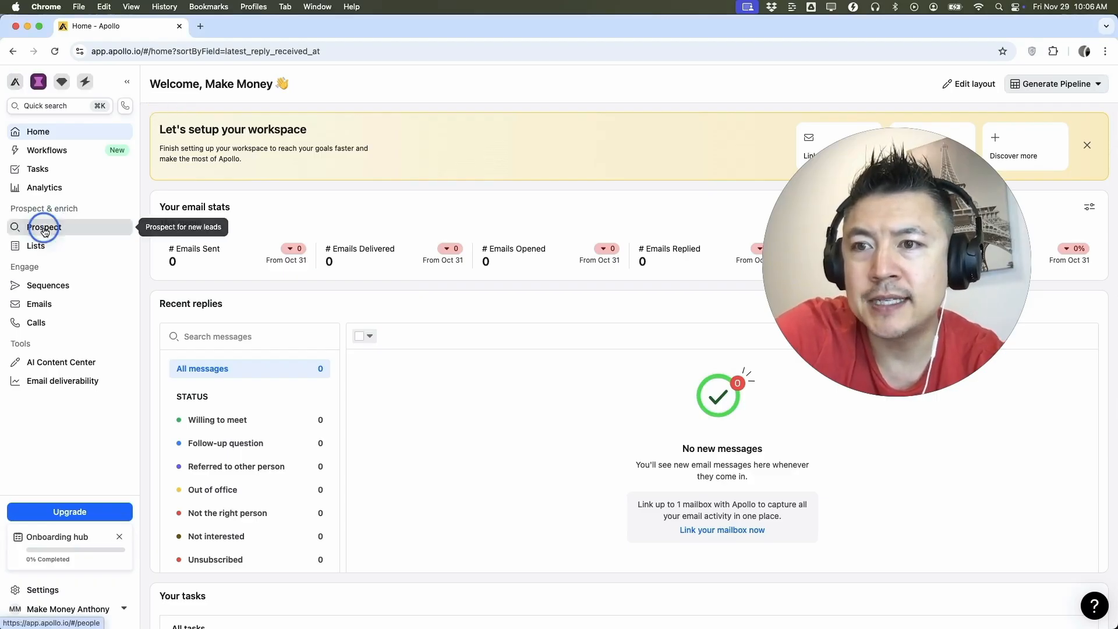
- Go to Prospect so the people search shows the Company filter set to 'is any of'
left_click(43, 227)
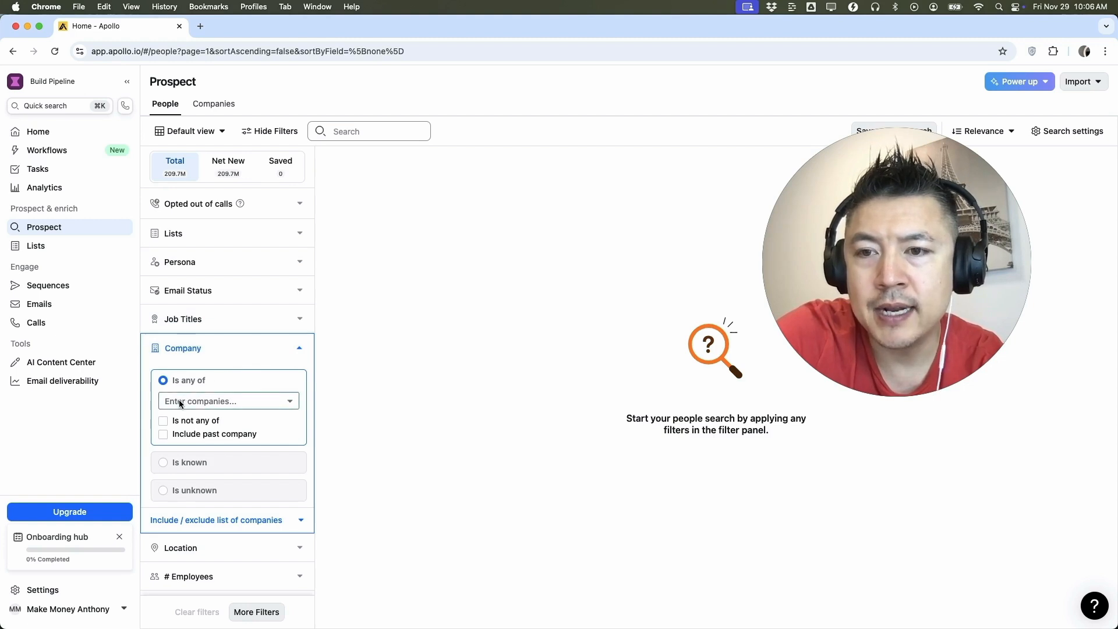
- Filter people by Company 'Apple' (apple.com), listing about 157K Apple employees
left_click(229, 401)
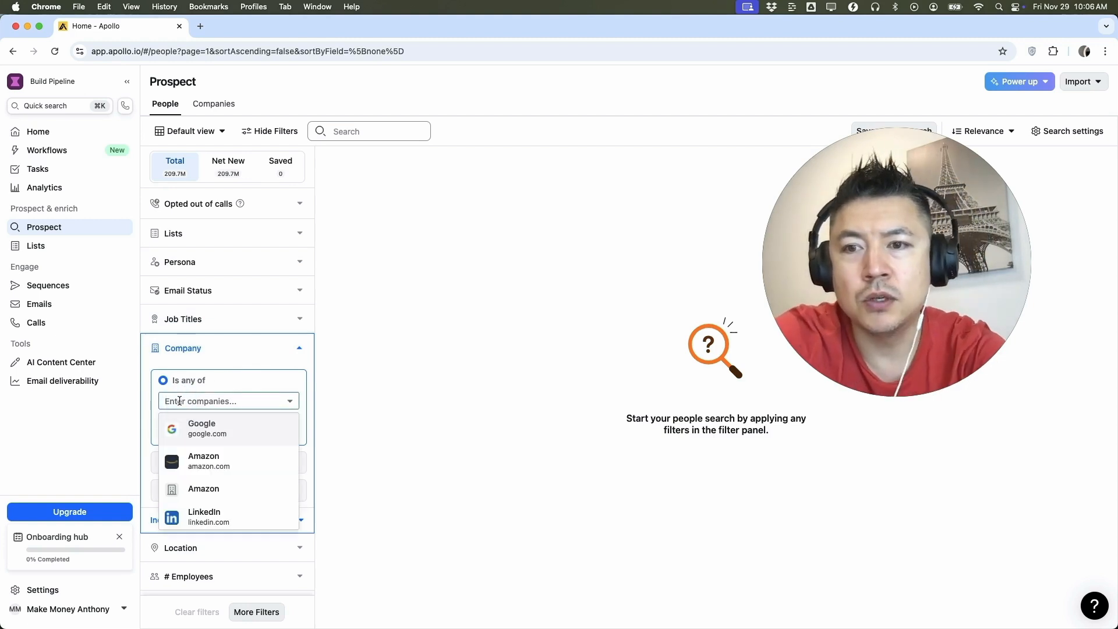
type("apple")
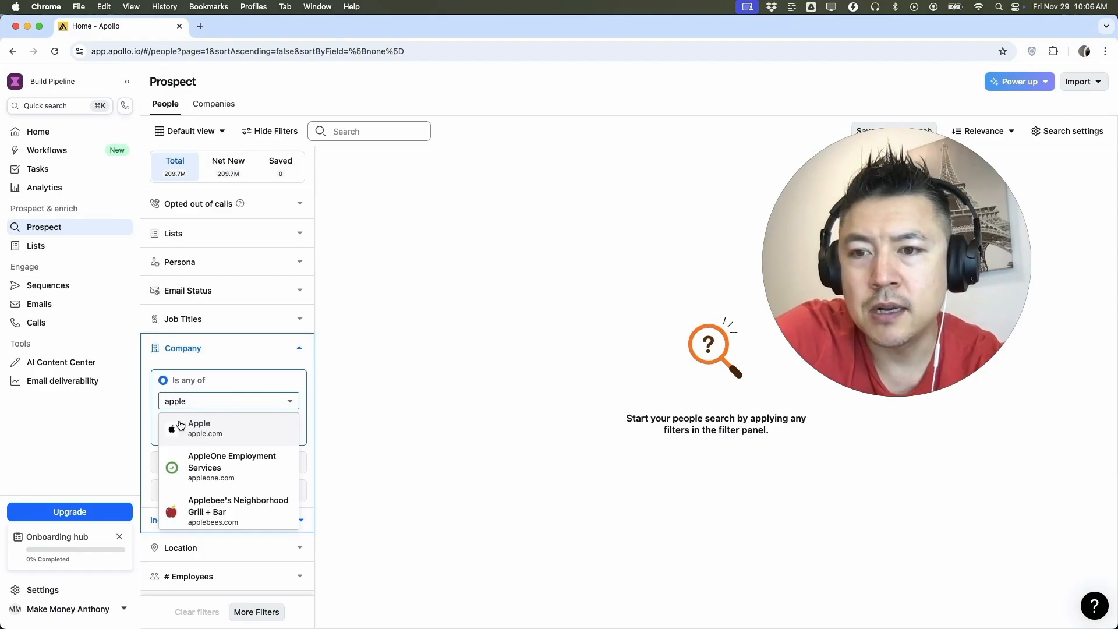
left_click(199, 428)
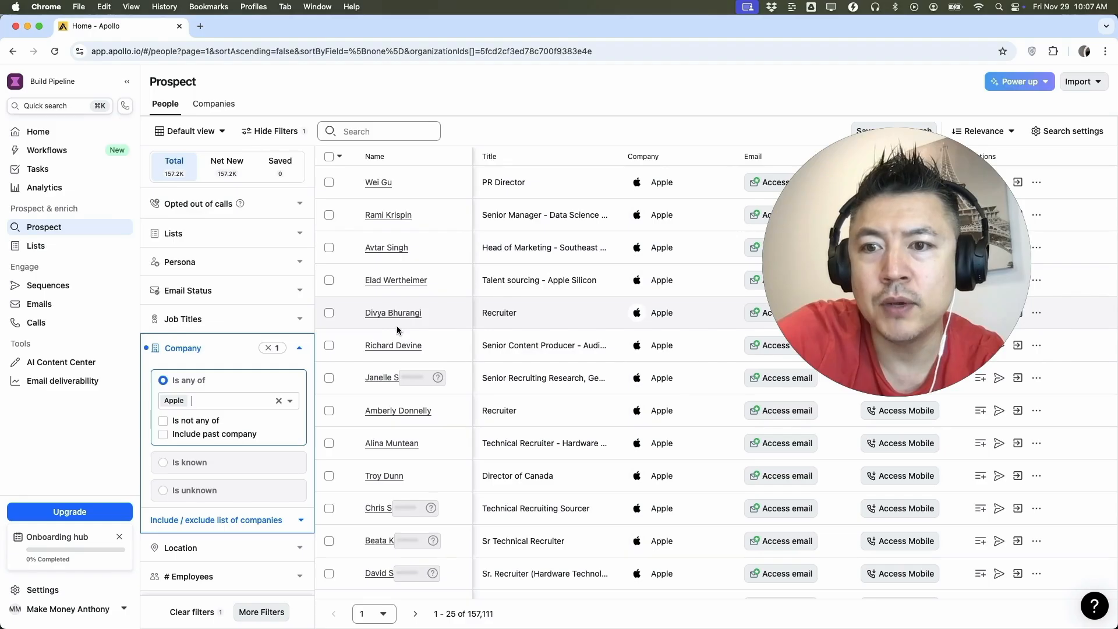
scroll("right", 3)
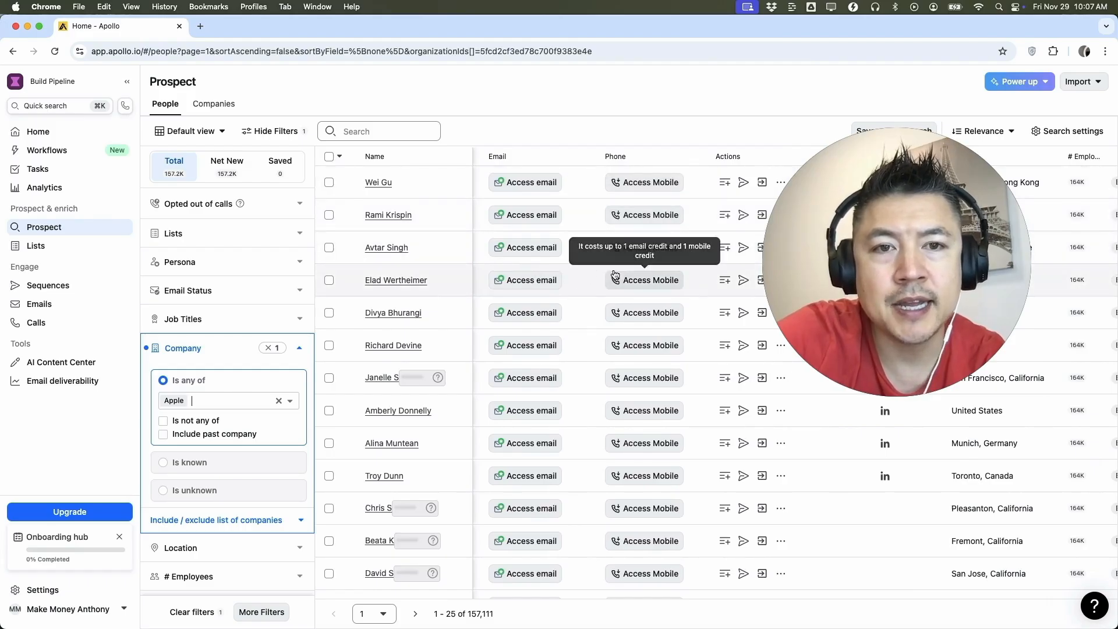
scroll("right", 3)
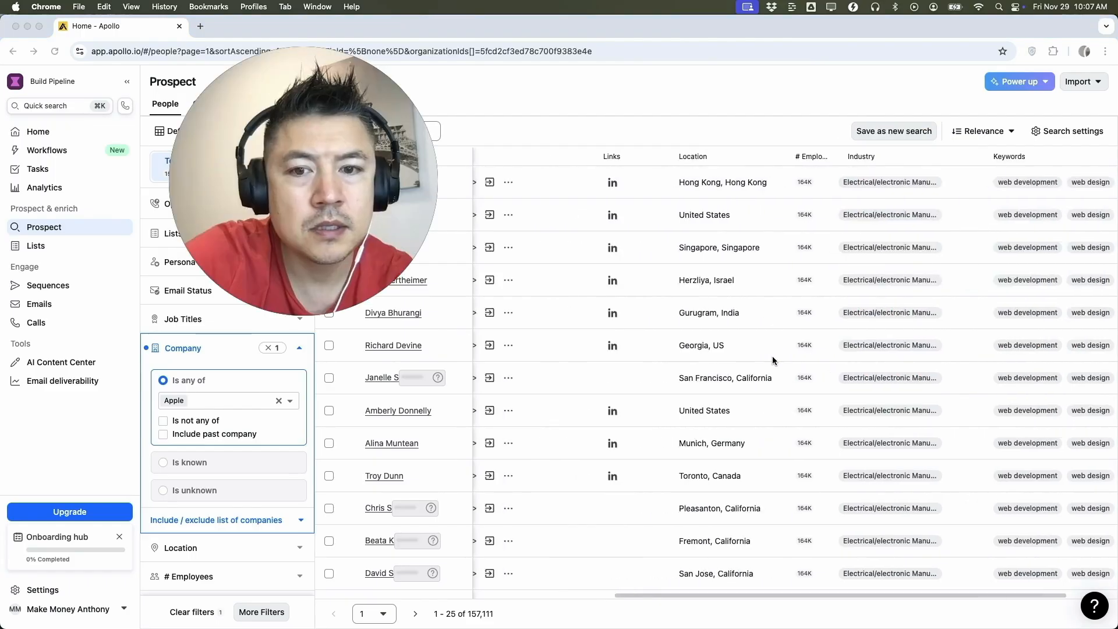
scroll("left", 3)
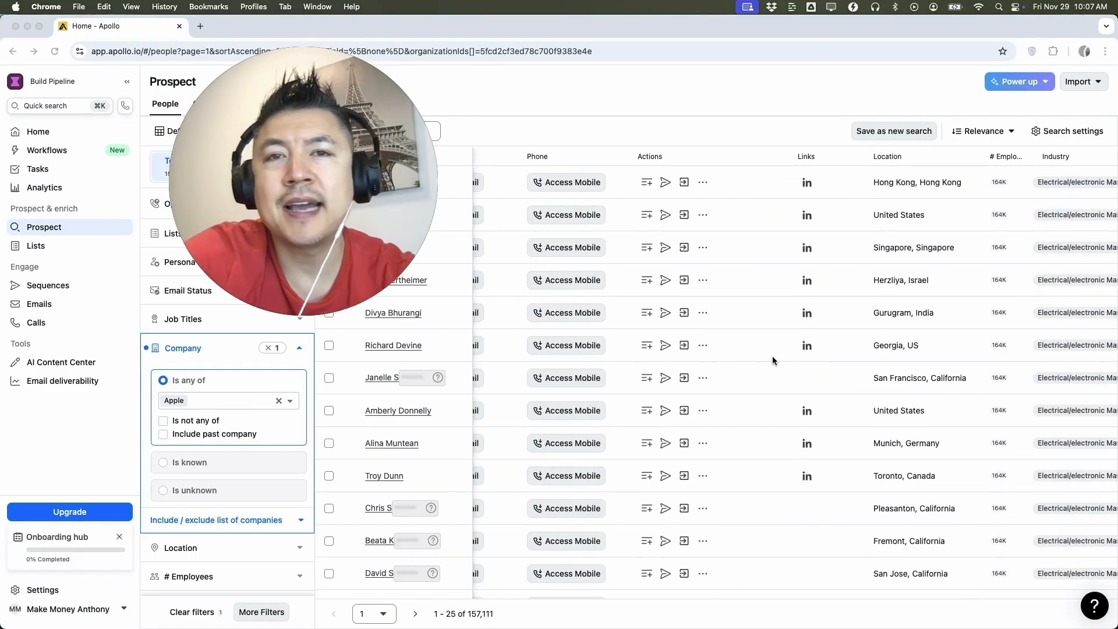